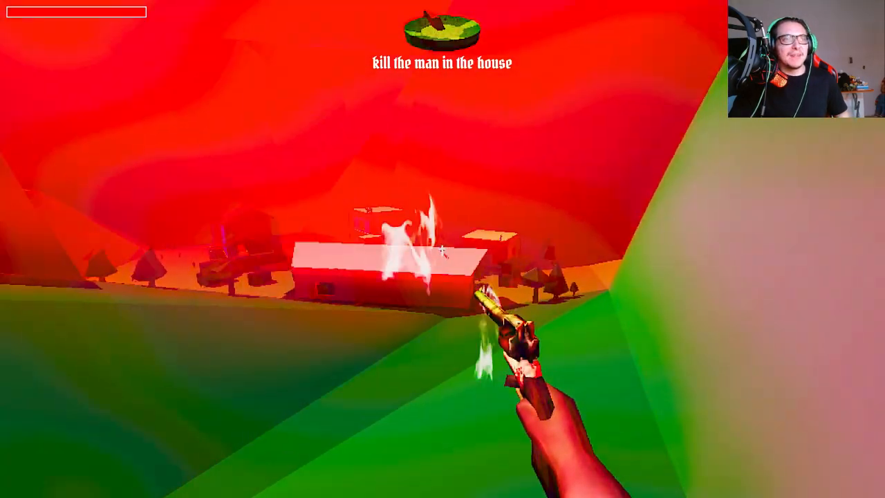
pyautogui.moveTo(442, 249)
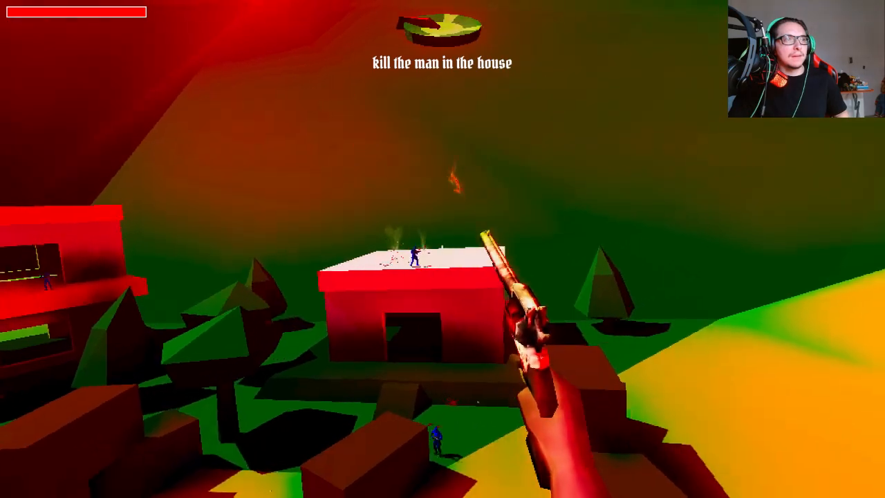
pyautogui.click(443, 249)
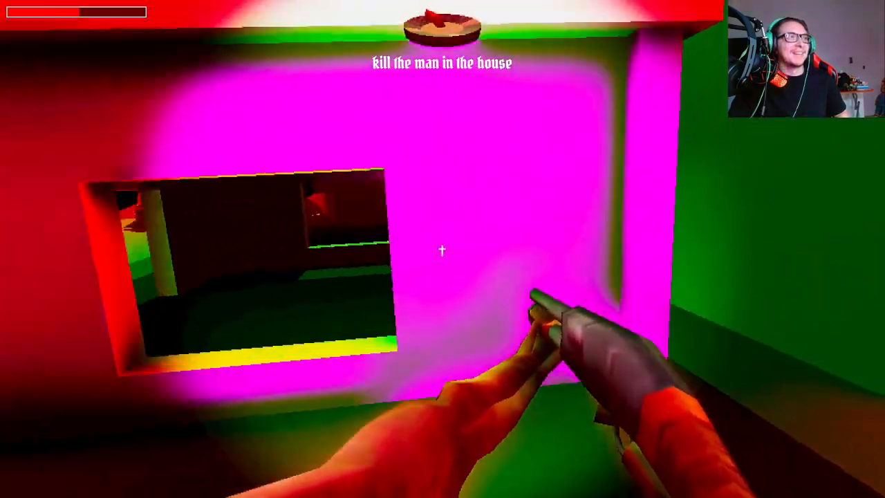
pyautogui.moveTo(443, 249)
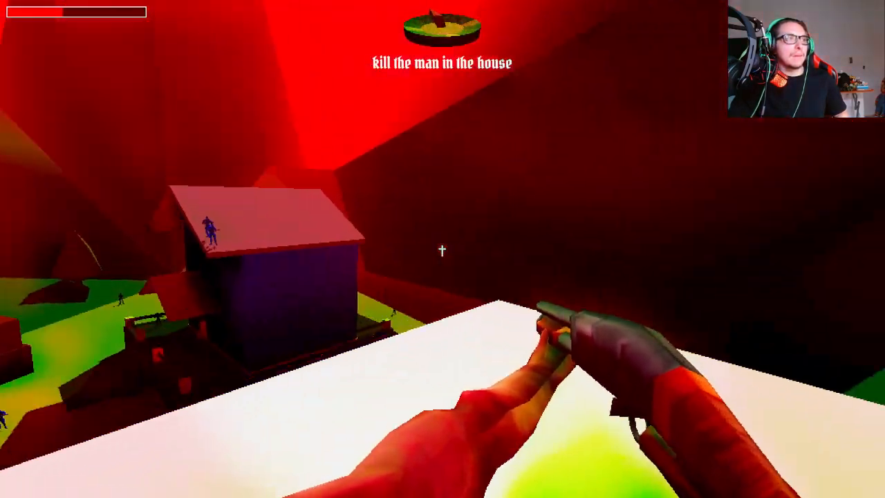
pyautogui.click(442, 249)
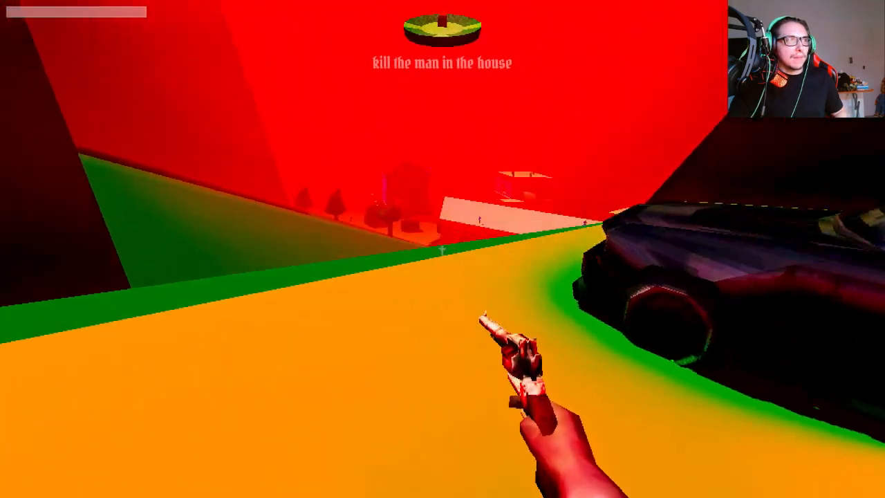
pyautogui.moveTo(442, 249)
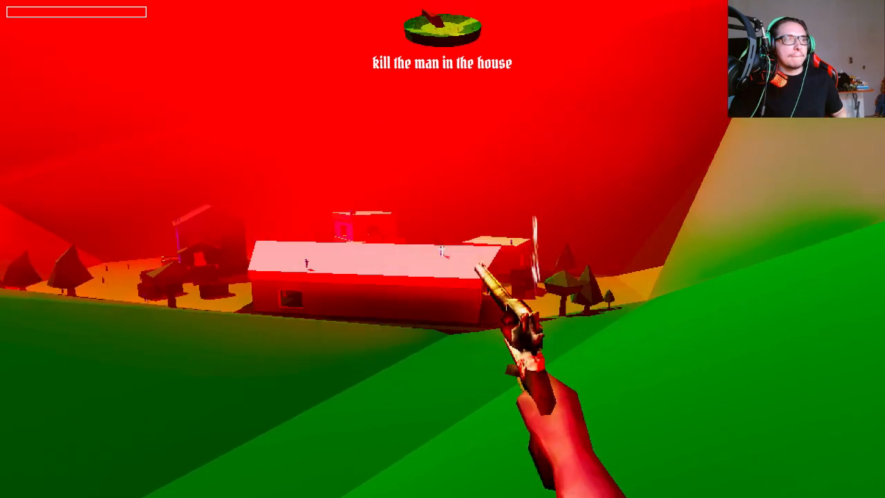
pyautogui.click(443, 249)
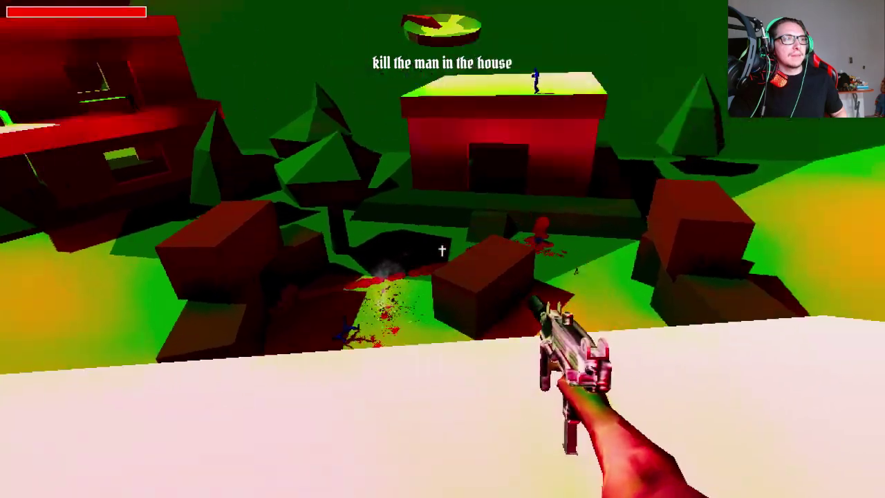
pyautogui.click(442, 249)
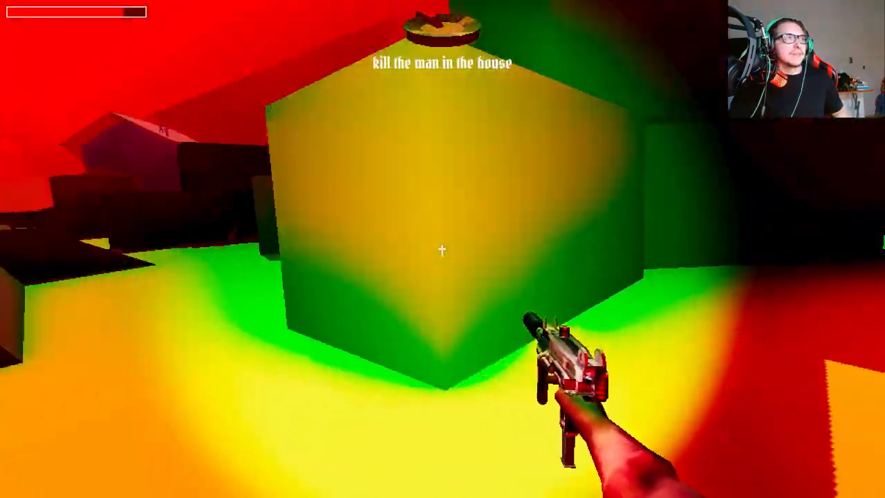
pyautogui.moveTo(443, 249)
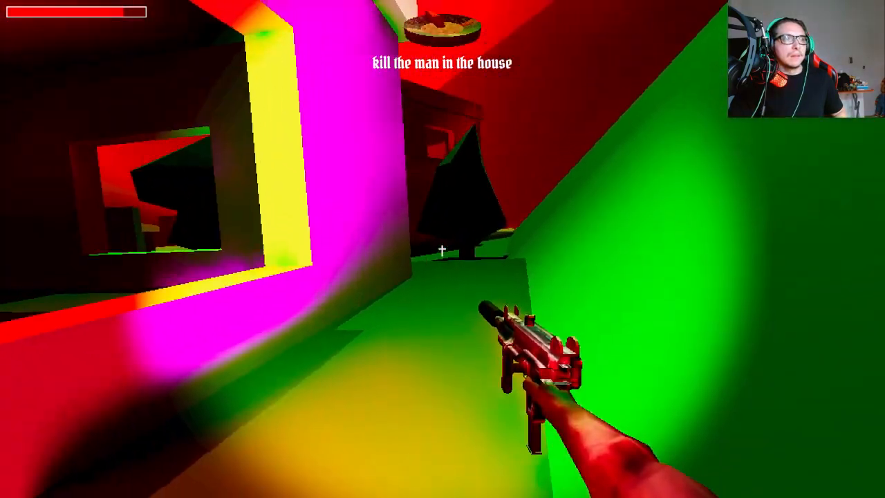
pyautogui.click(443, 249)
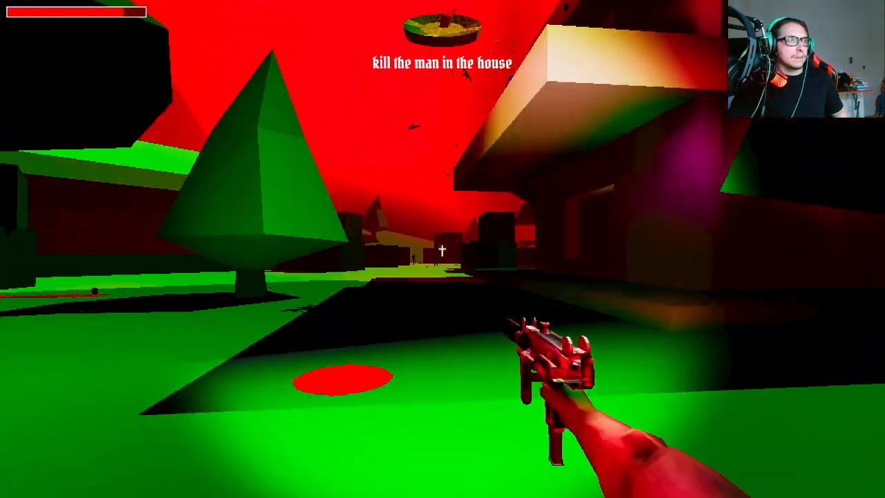
pyautogui.click(442, 249)
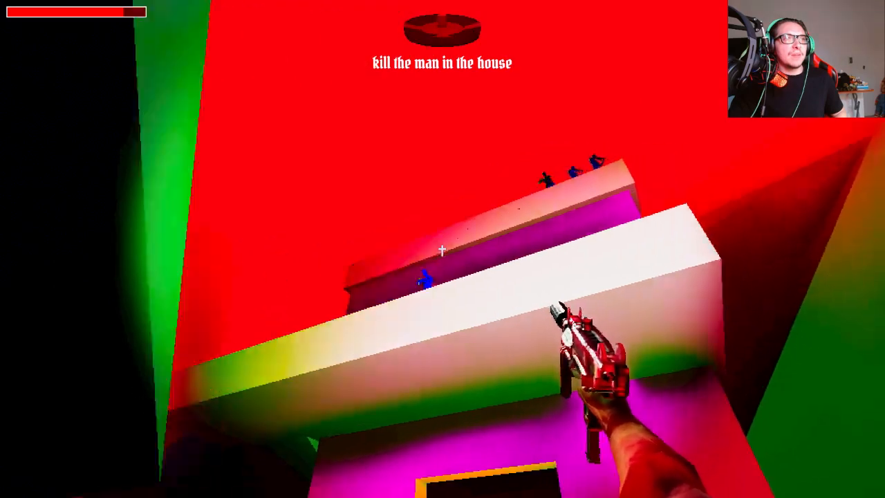
pyautogui.click(442, 249)
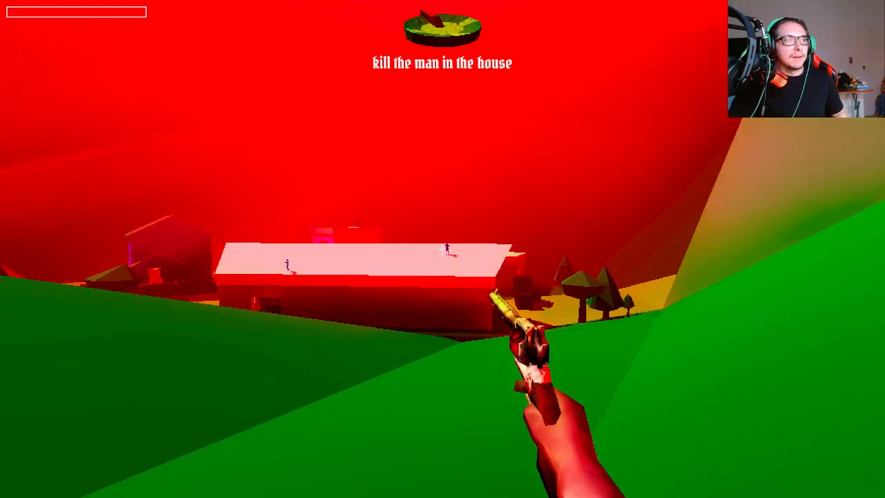
pyautogui.moveTo(442, 249)
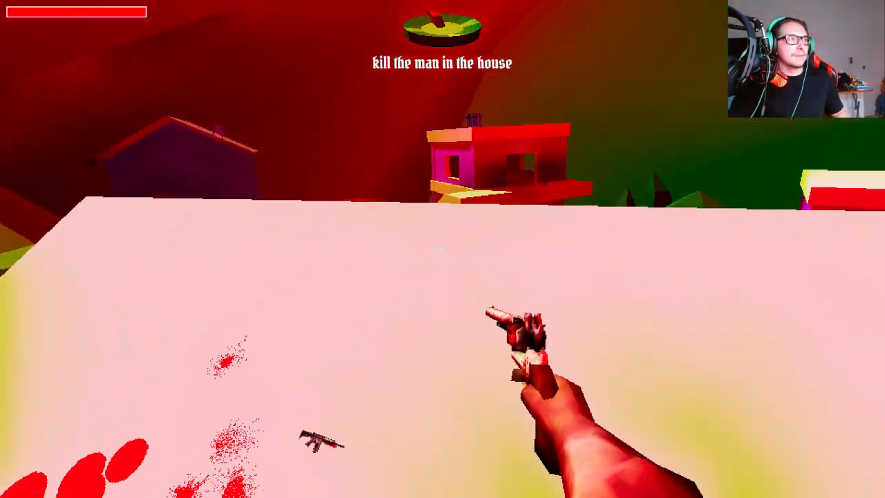
pyautogui.moveTo(442, 249)
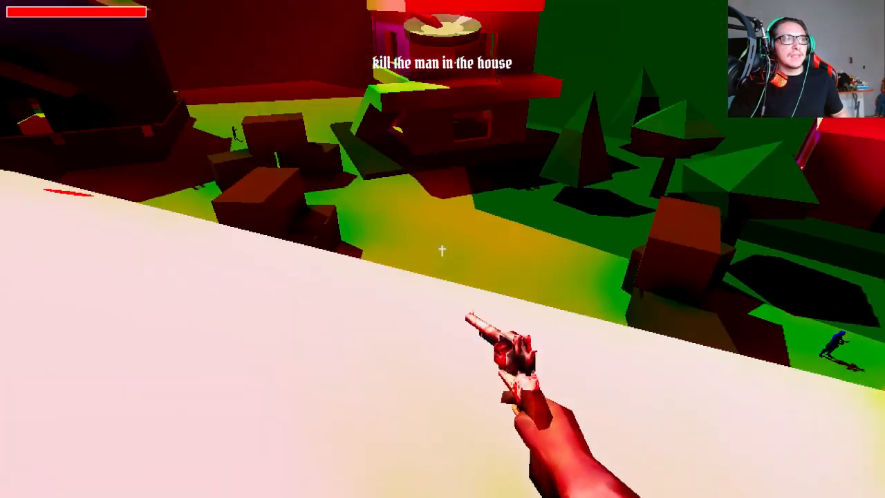
pyautogui.moveTo(442, 249)
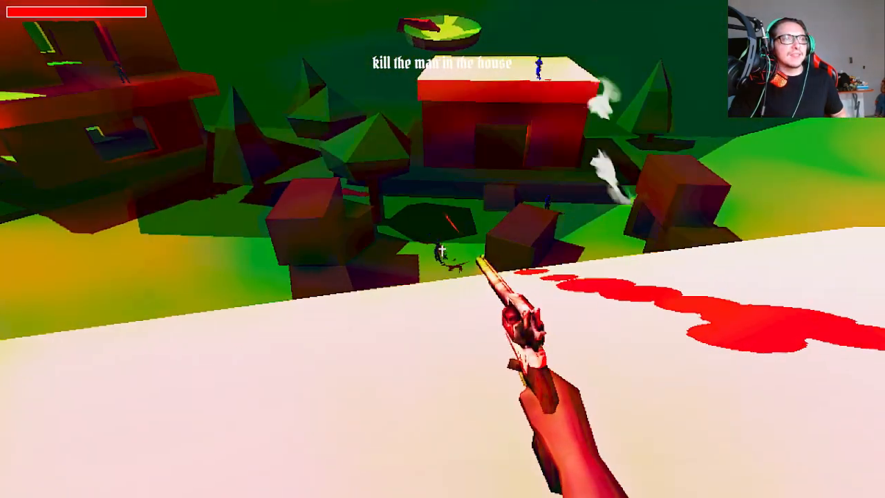
pyautogui.click(442, 249)
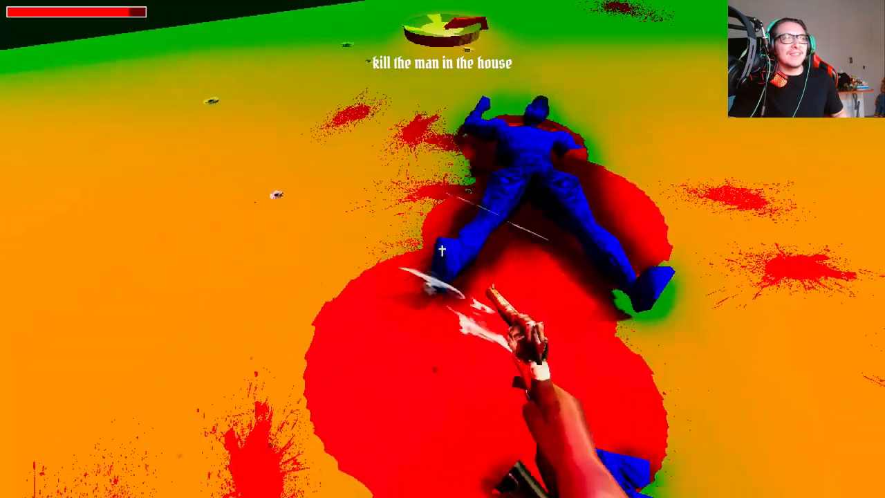
pyautogui.moveTo(443, 249)
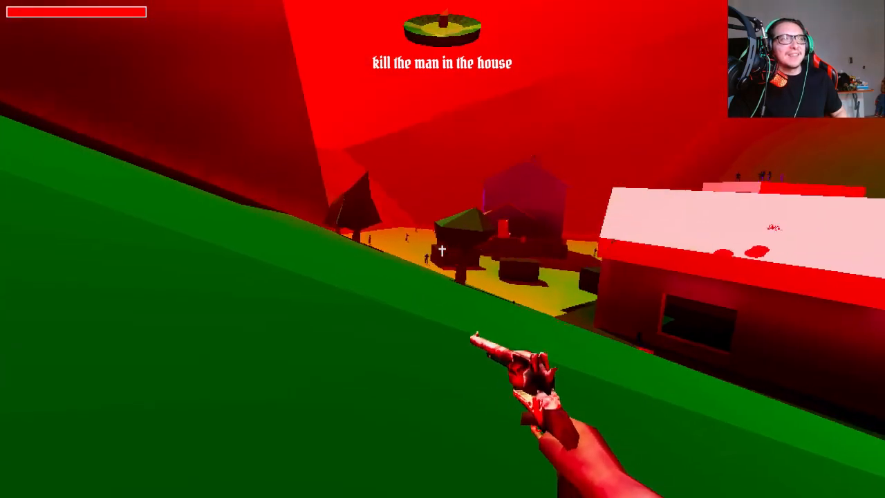
pyautogui.moveTo(443, 249)
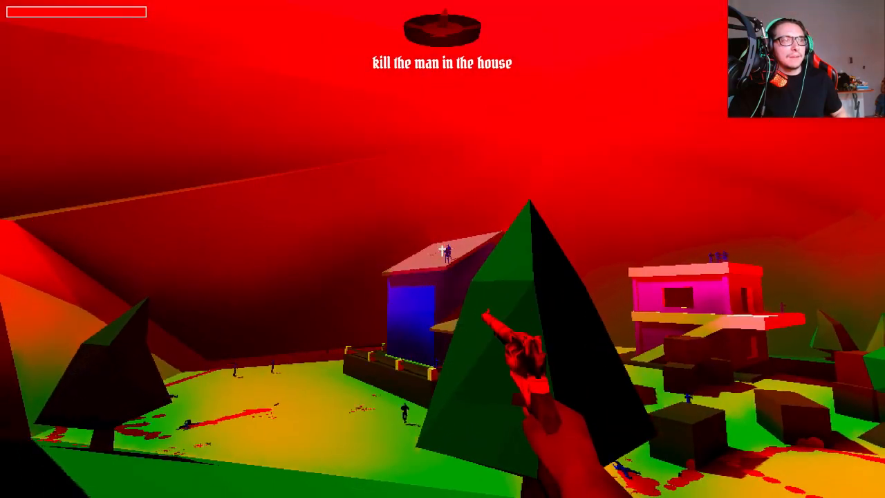
pyautogui.moveTo(443, 249)
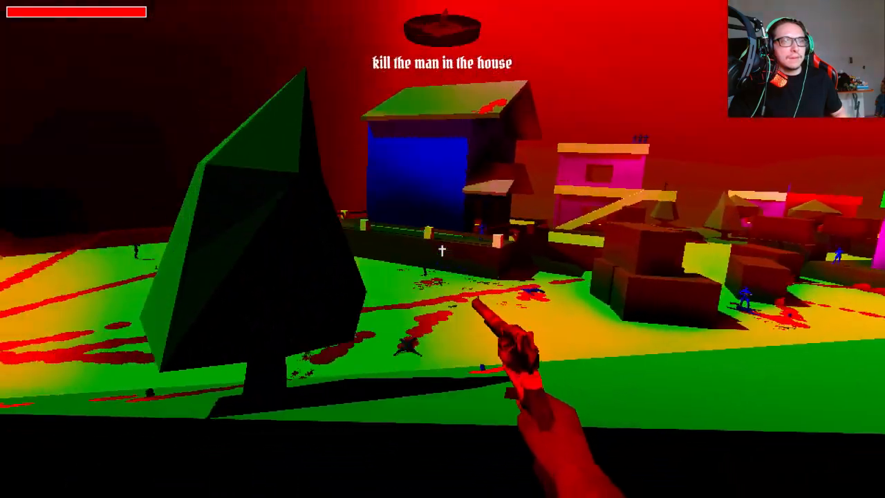
pyautogui.click(442, 249)
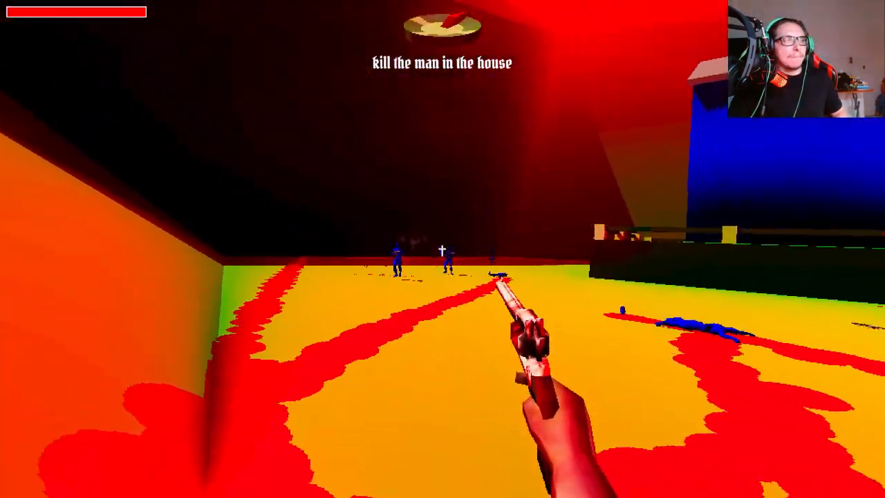
pyautogui.click(442, 249)
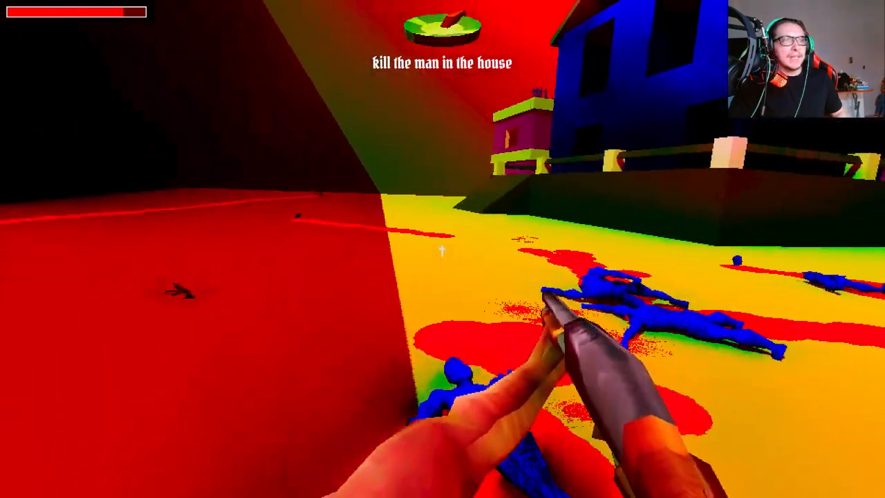
pyautogui.moveTo(442, 249)
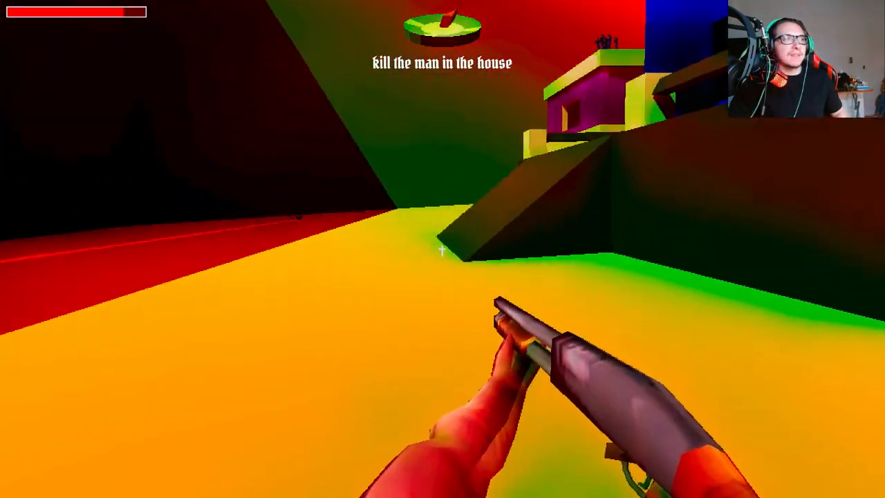
pyautogui.moveTo(443, 249)
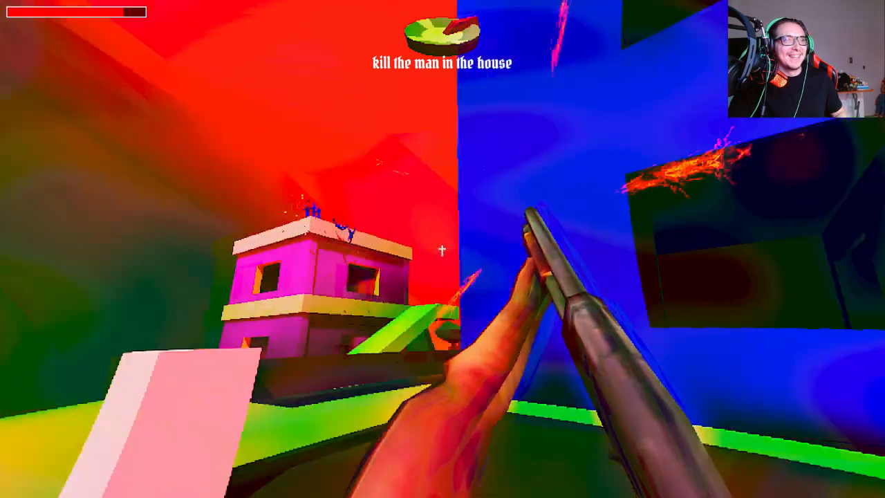
pyautogui.moveTo(443, 249)
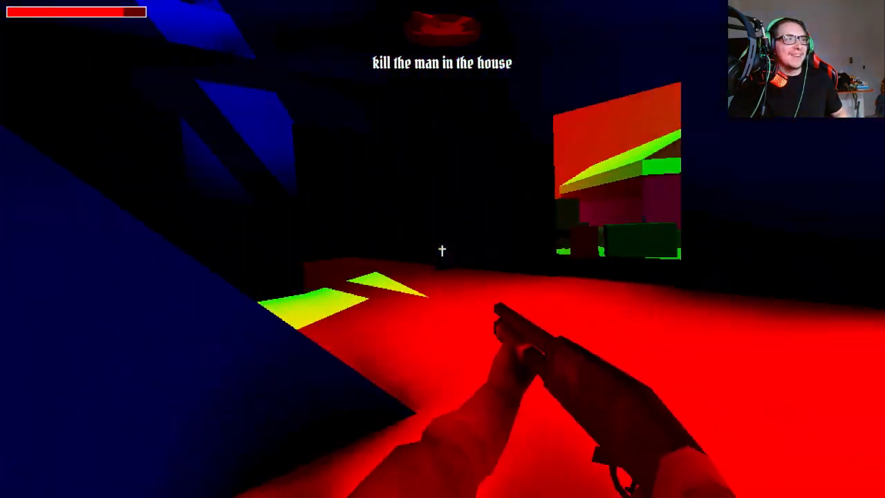
pyautogui.moveTo(442, 249)
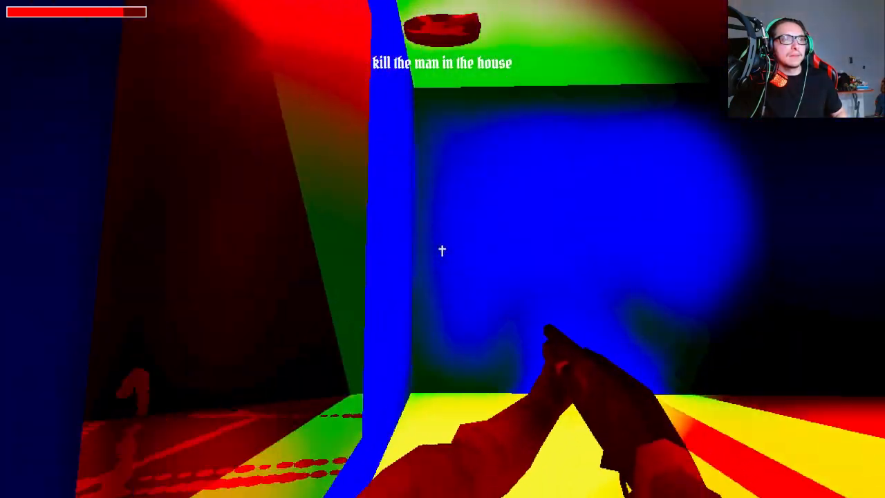
pyautogui.click(442, 249)
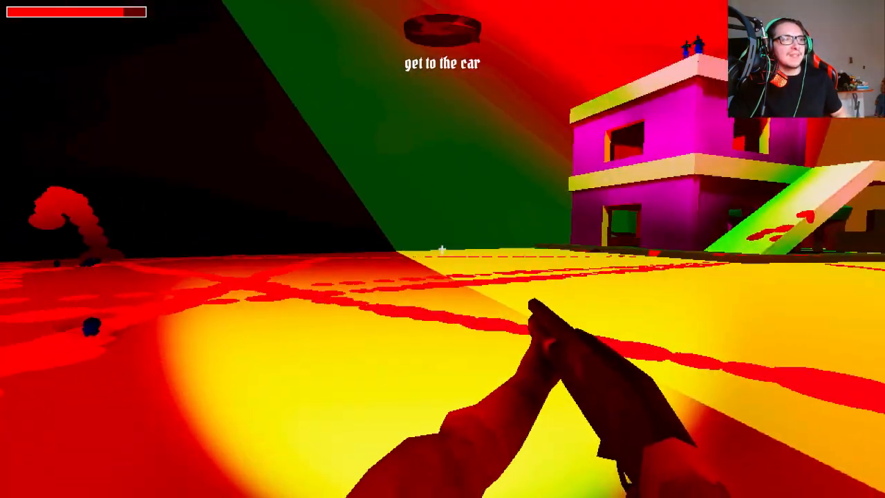
pyautogui.moveTo(443, 249)
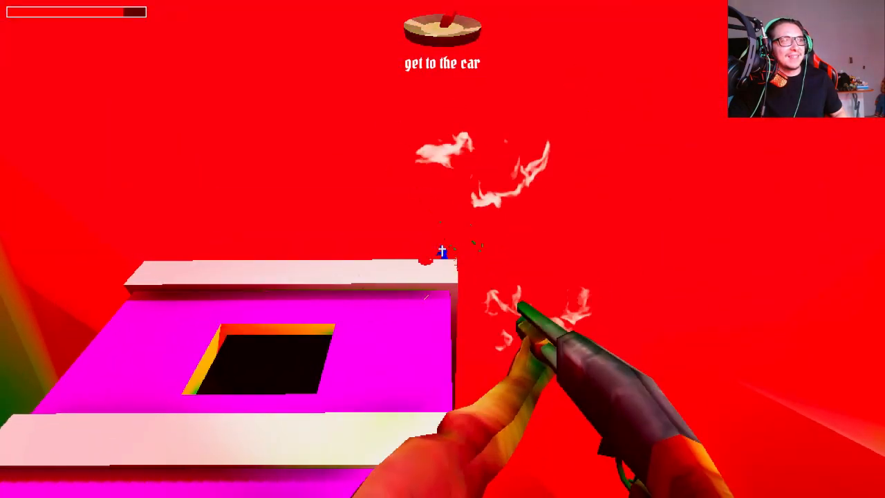
pyautogui.moveTo(443, 249)
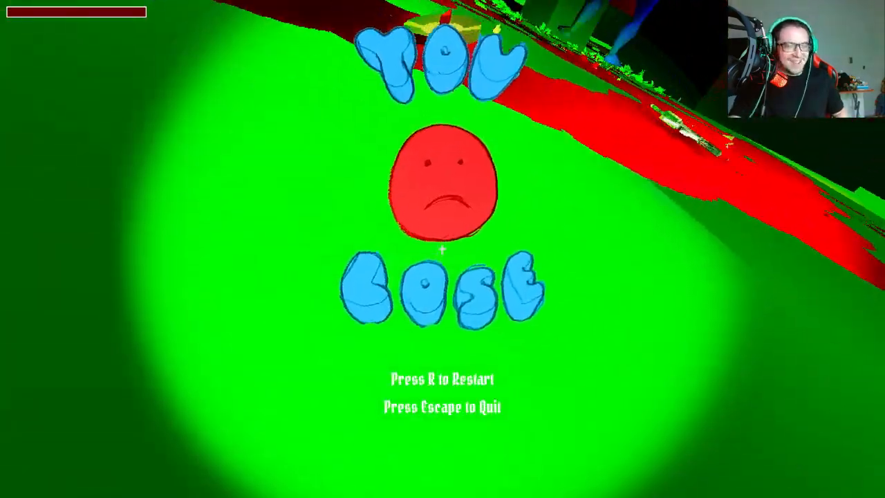
pyautogui.press('r')
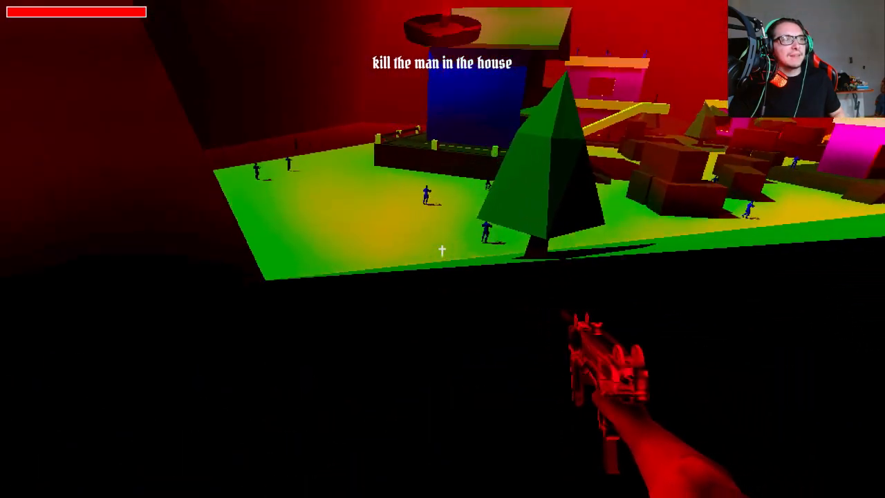
pyautogui.click(443, 248)
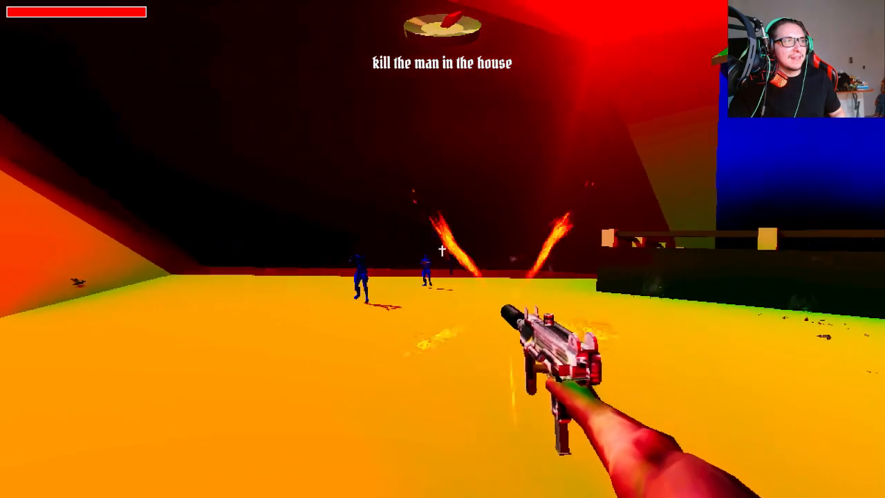
pyautogui.click(443, 249)
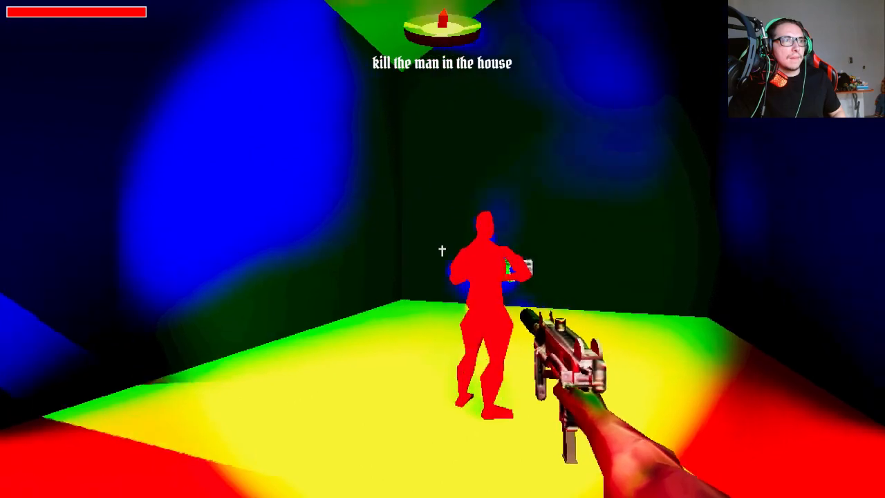
pyautogui.click(442, 249)
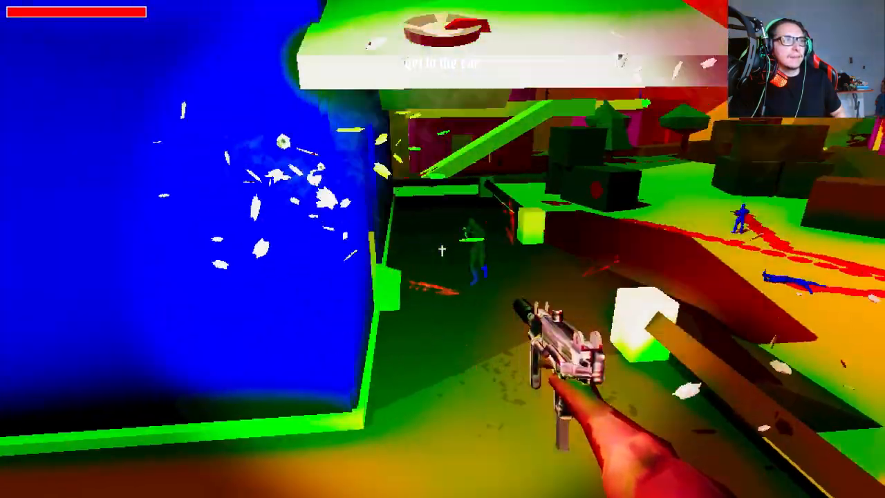
pyautogui.moveTo(443, 249)
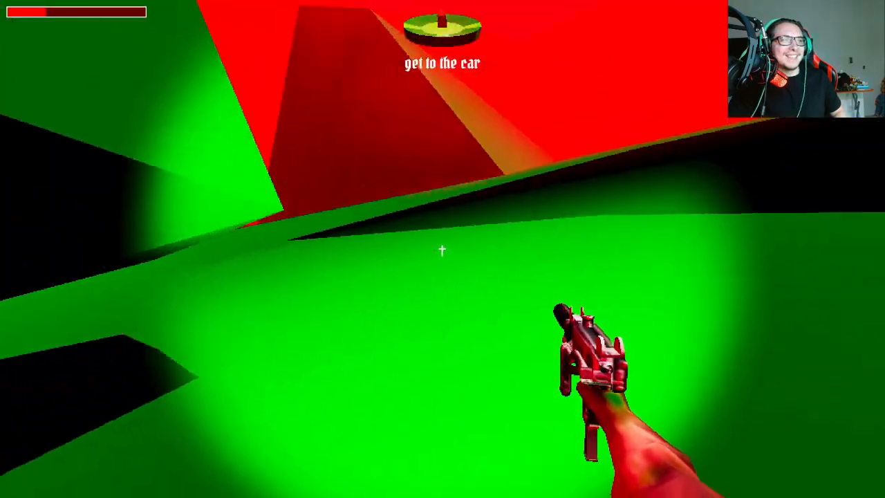
pyautogui.moveTo(442, 249)
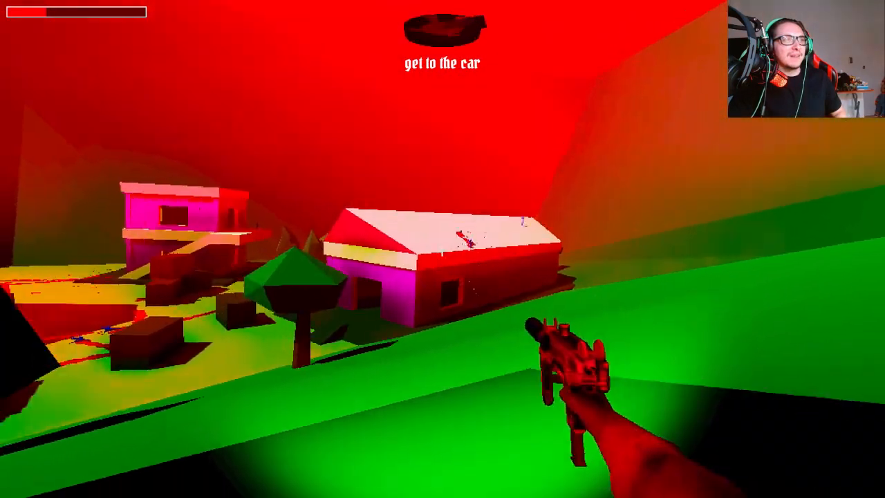
pyautogui.click(443, 249)
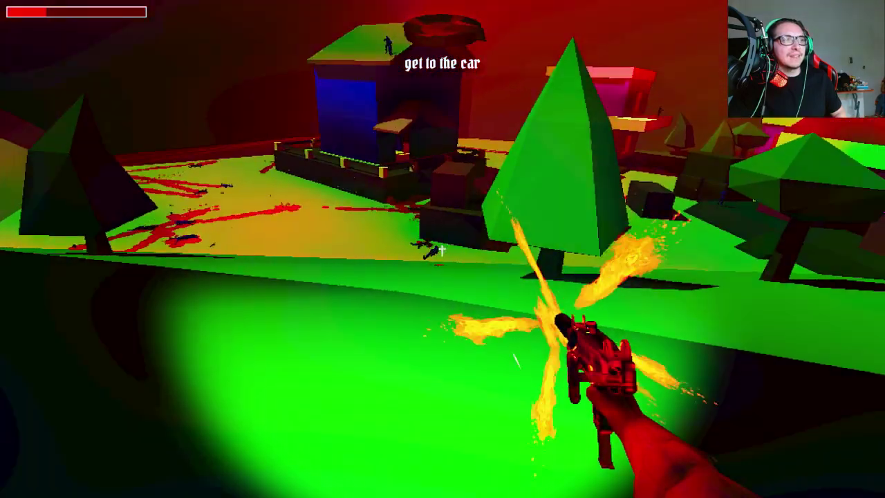